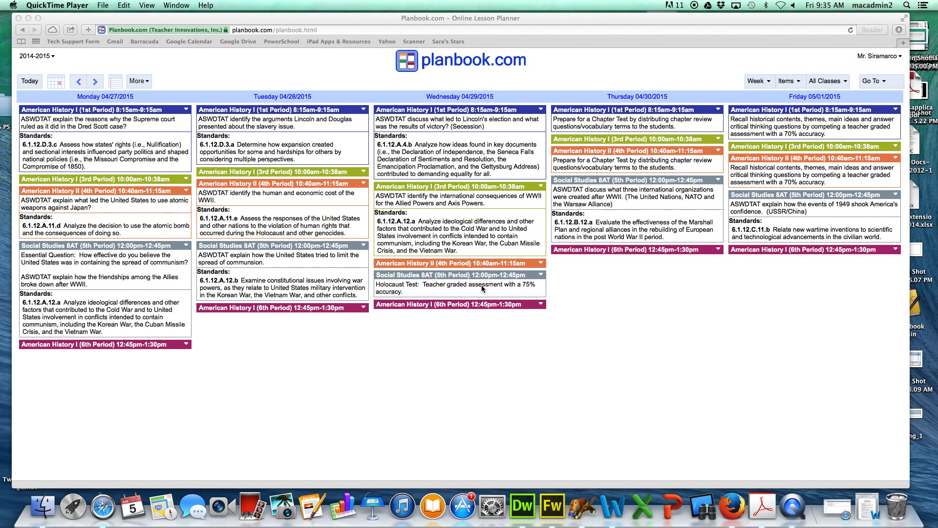
pyautogui.moveTo(438, 98)
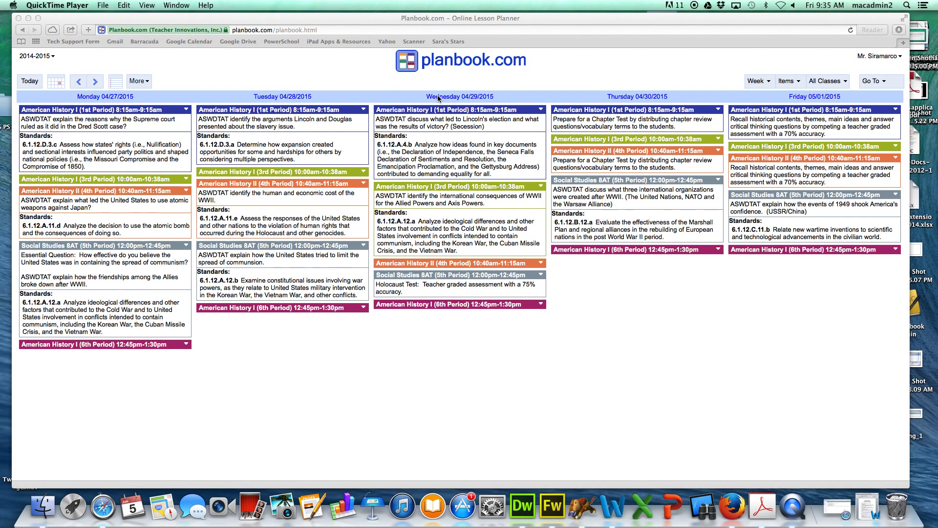
pyautogui.moveTo(449, 73)
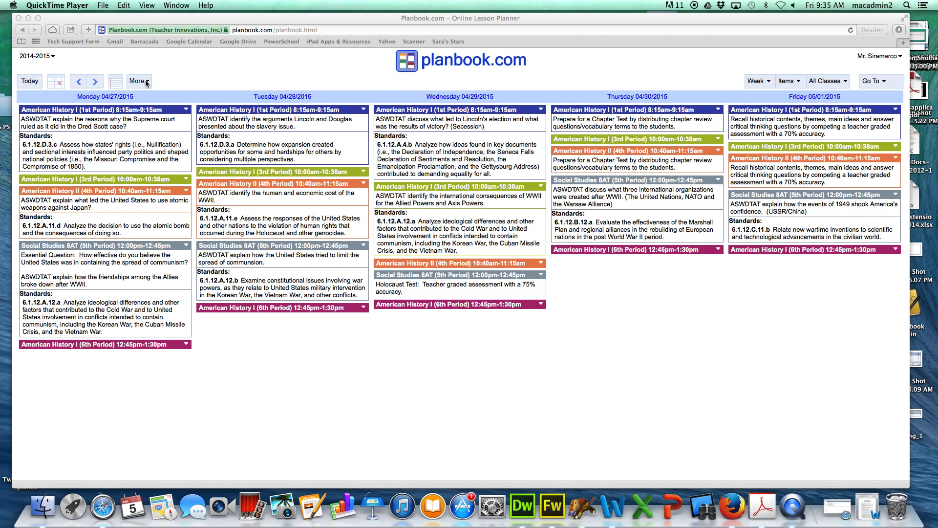
# Choose Print to PDF from the planner's More options for the current week.
pyautogui.click(136, 81)
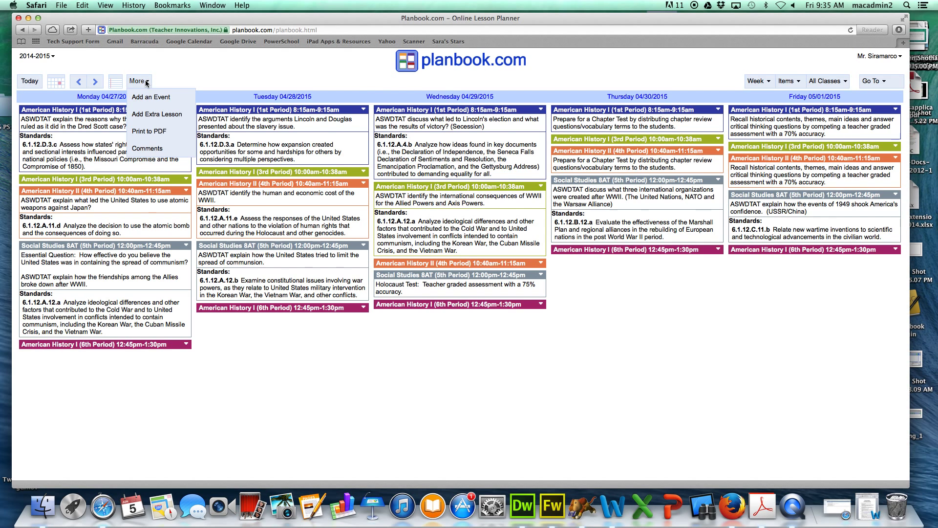
pyautogui.click(148, 131)
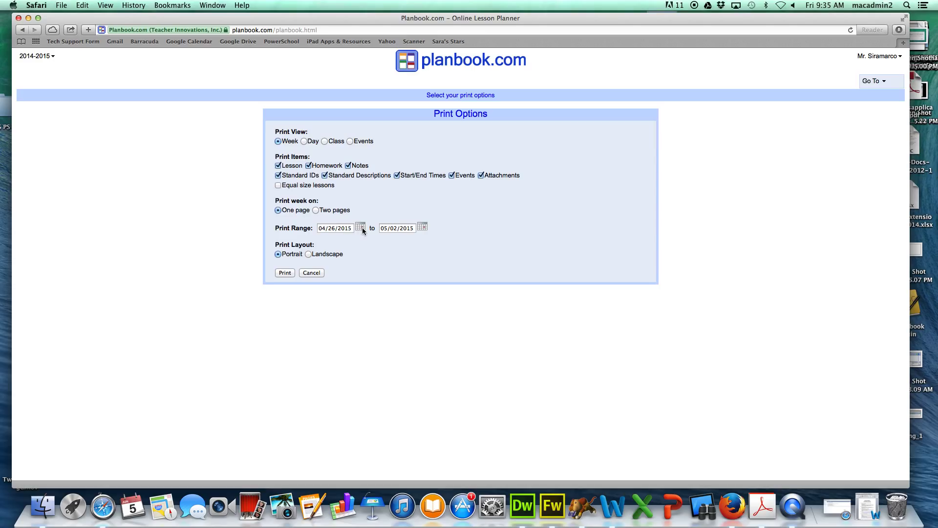
# Set the print range start date to September 8, 2014.
pyautogui.click(361, 228)
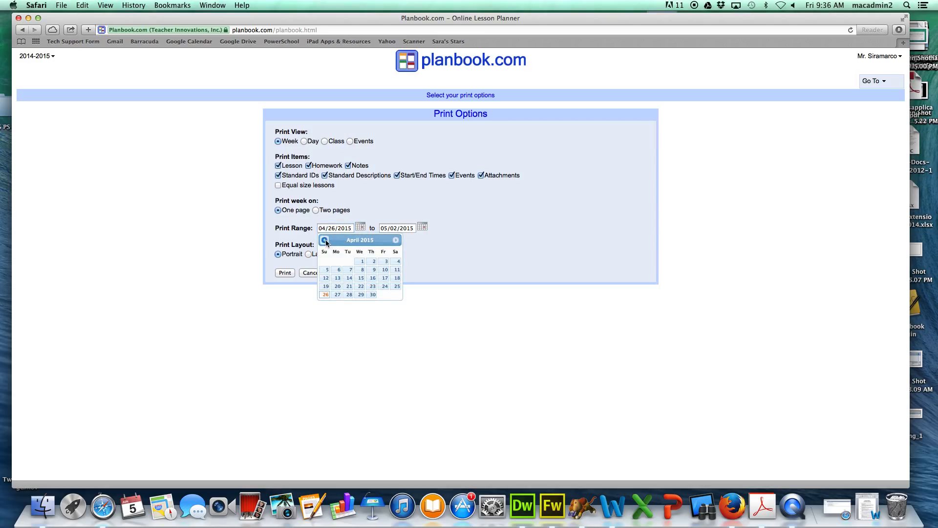
pyautogui.click(324, 241)
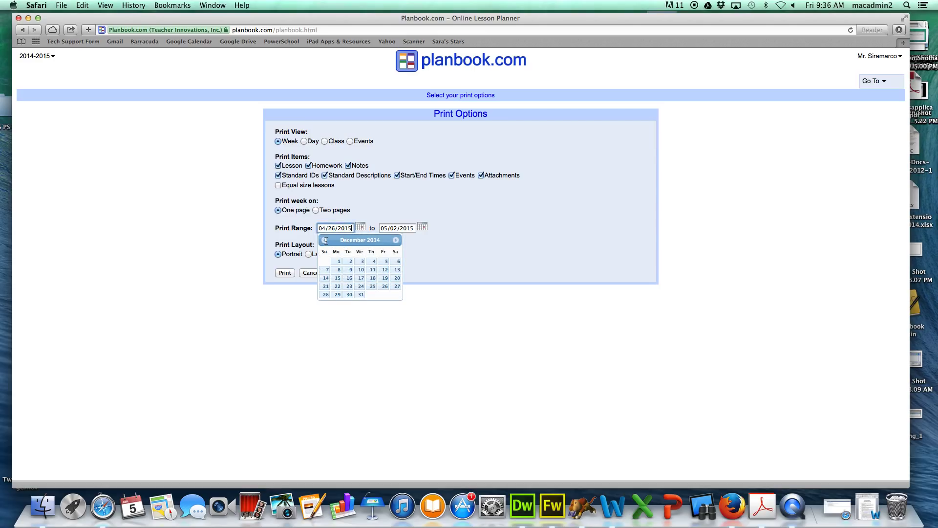
pyautogui.click(323, 241)
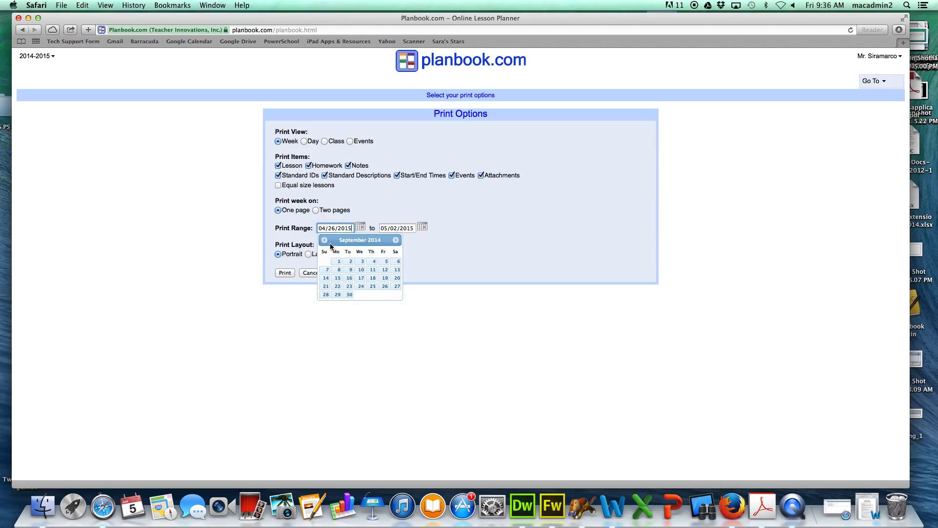
pyautogui.click(339, 270)
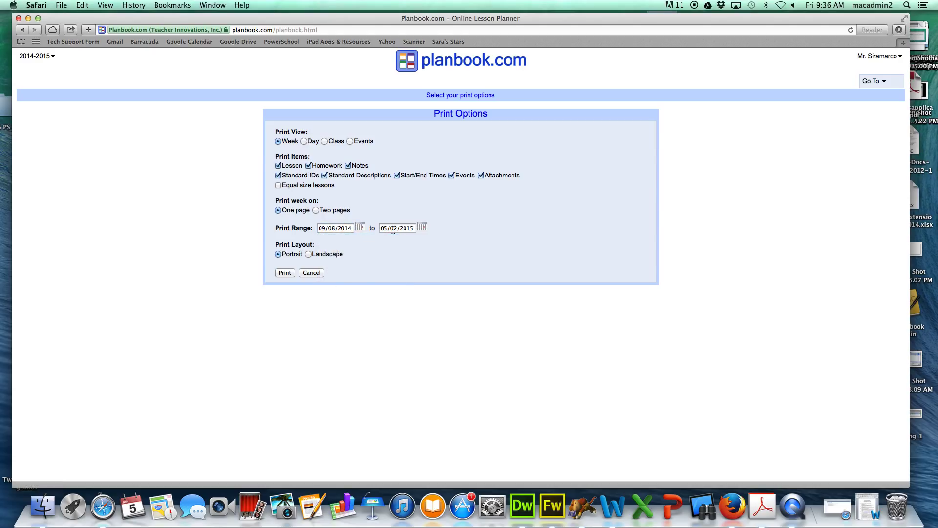
# Set the end date to June 23, 2015 and generate the 75-page PDF.
pyautogui.click(422, 228)
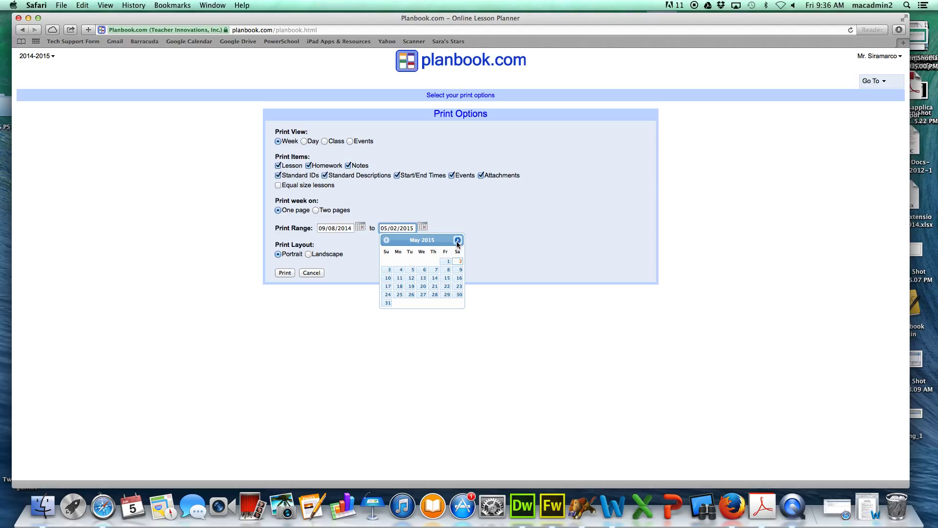
pyautogui.click(458, 240)
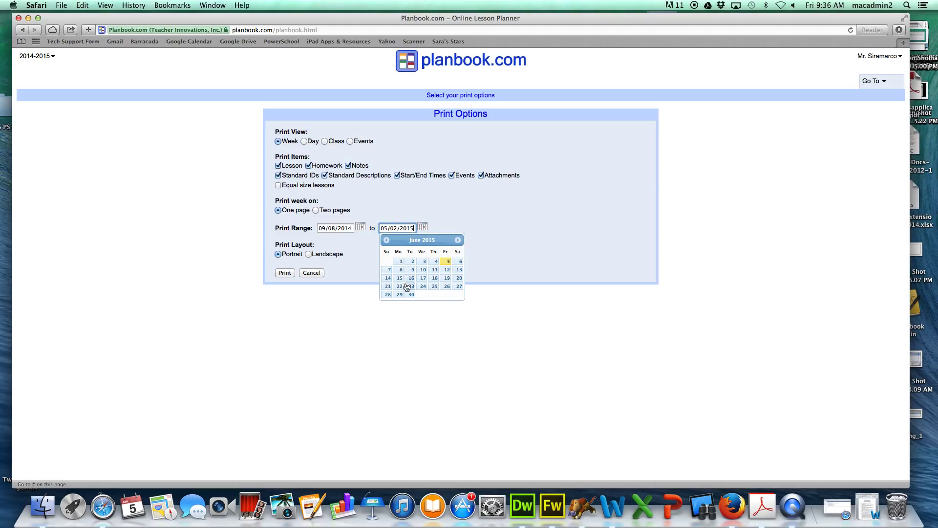
pyautogui.click(411, 286)
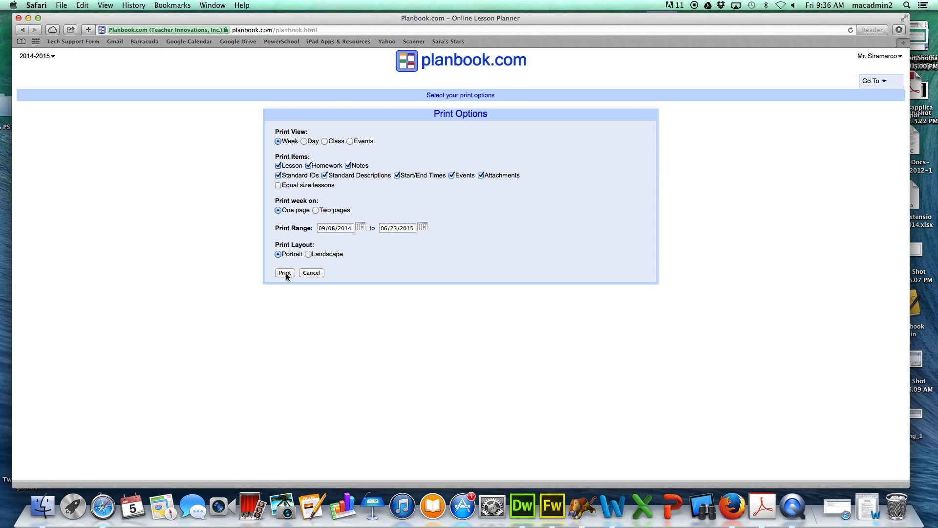
pyautogui.click(284, 273)
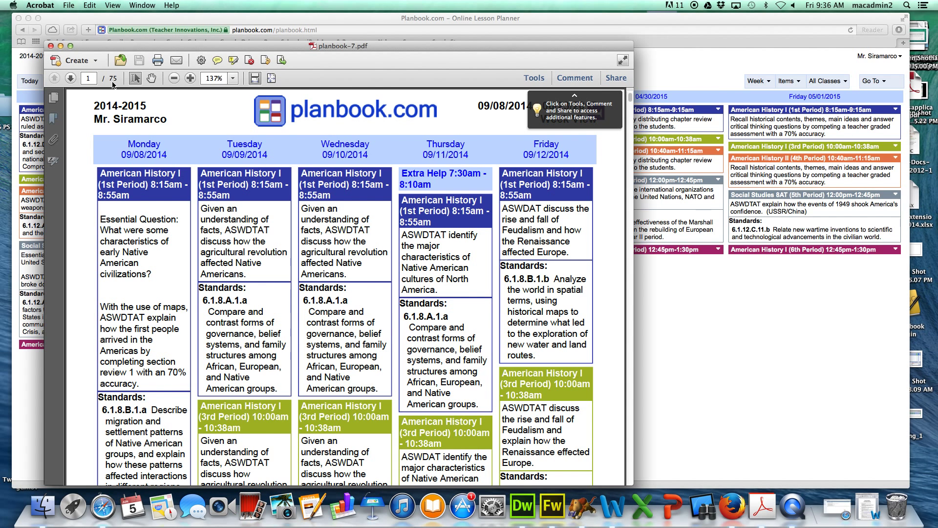
pyautogui.moveTo(186, 48)
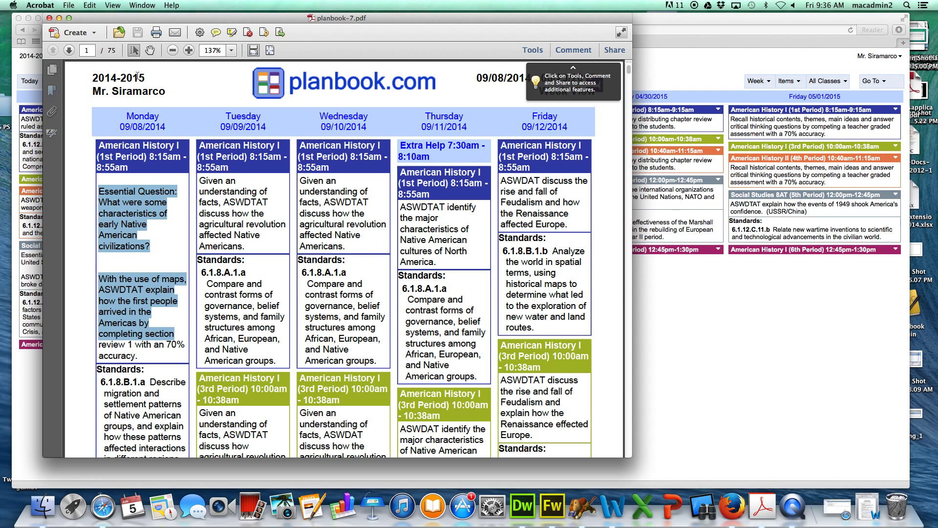
# Review the 75-page planbook-7.pdf in Acrobat and reach for the file commands.
pyautogui.click(69, 6)
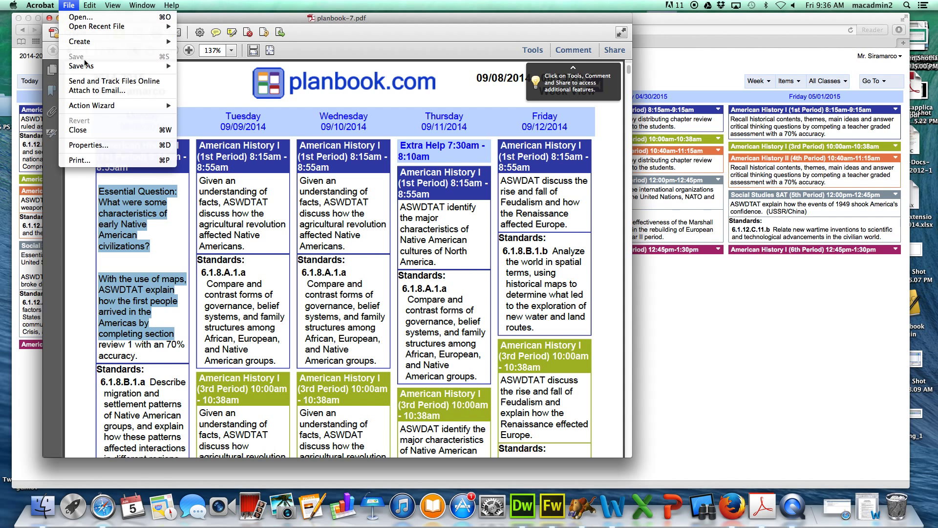
# Save the PDF as planbook14-15.pdf in the Dropbox folder.
pyautogui.click(81, 65)
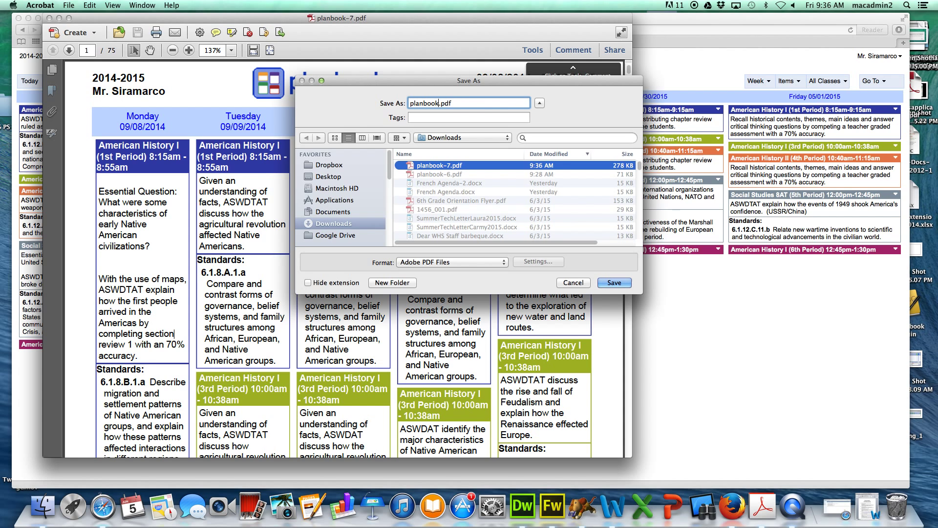
pyautogui.write('14-')
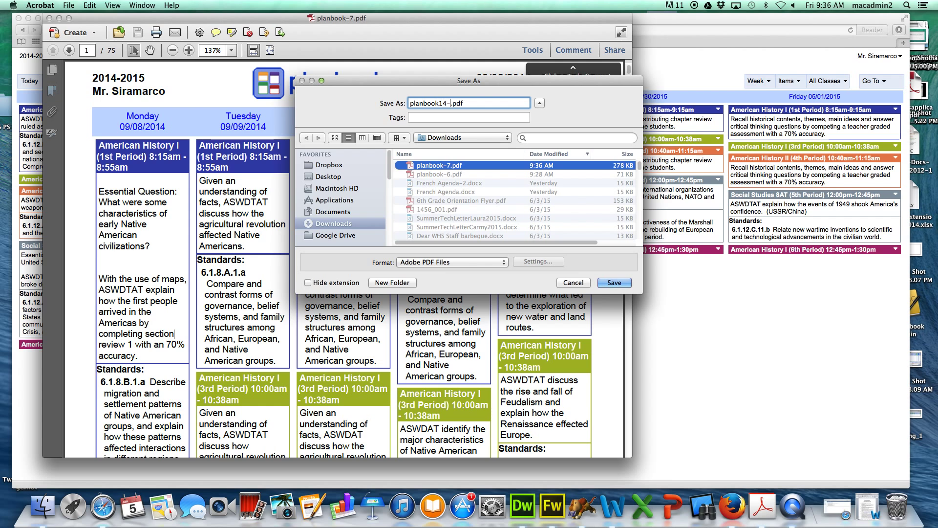
pyautogui.write('15')
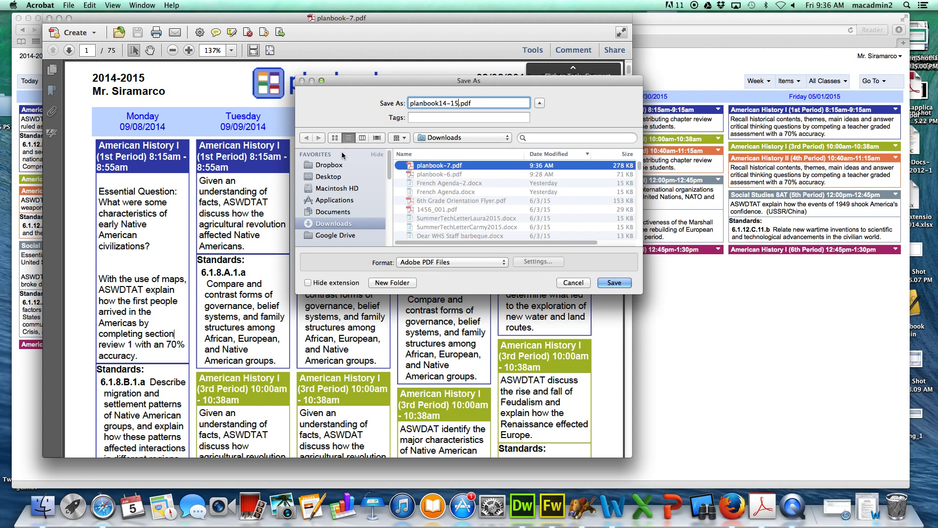
pyautogui.click(329, 164)
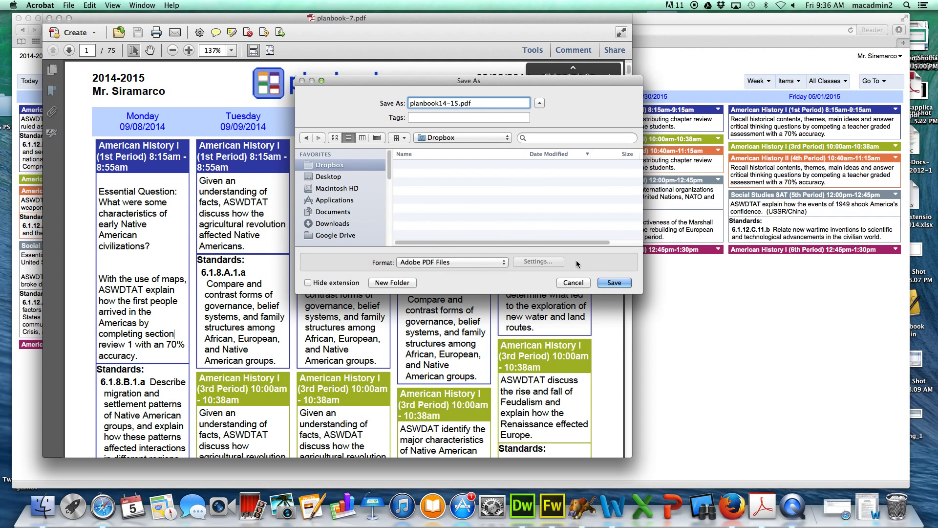
pyautogui.click(614, 283)
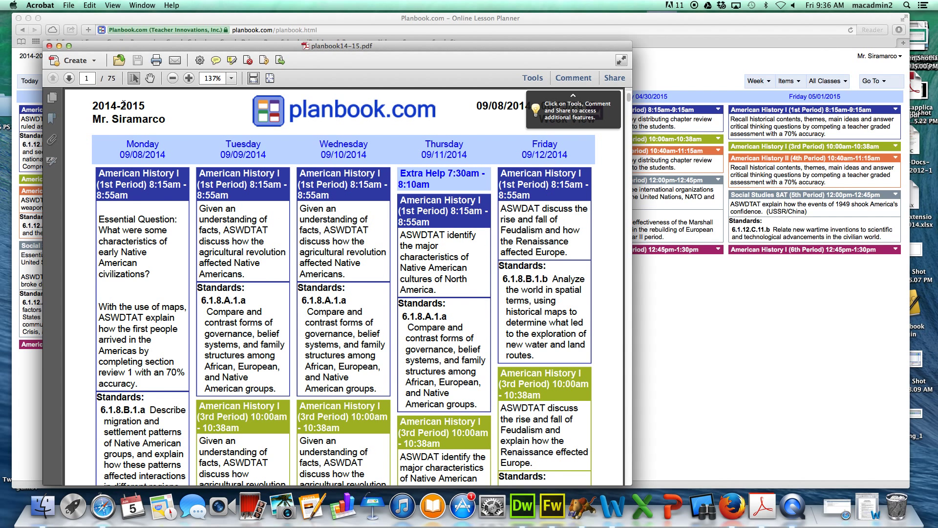
# Close the saved PDF and show the school-year list with 2014-2015 in Planbook.com.
pyautogui.click(50, 46)
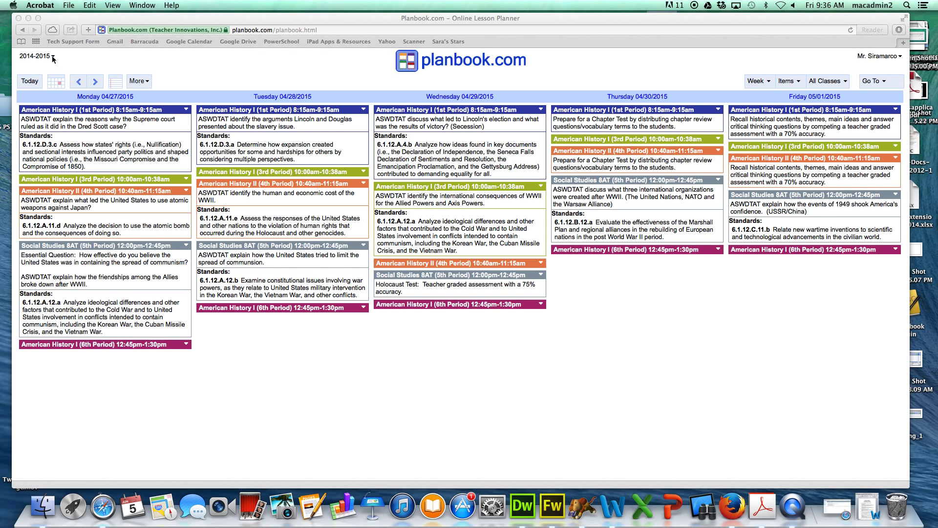
pyautogui.click(36, 56)
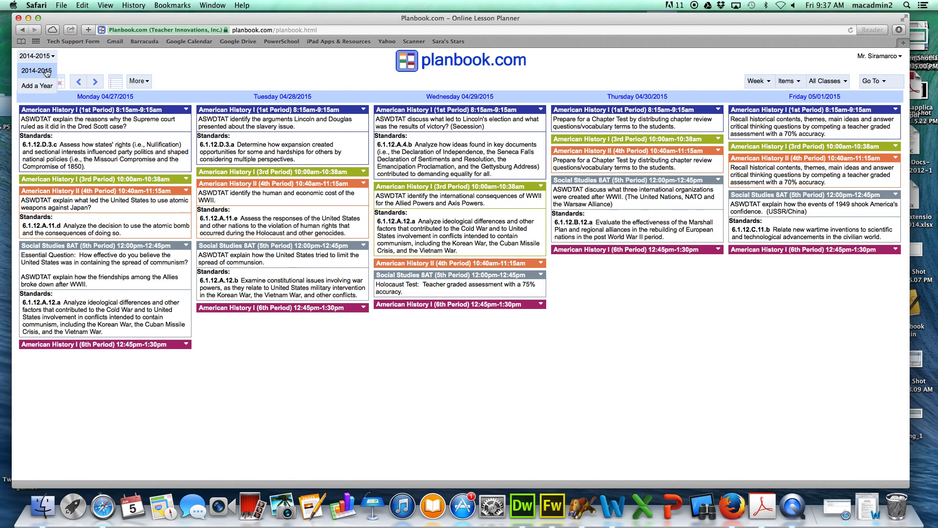
pyautogui.moveTo(36, 71)
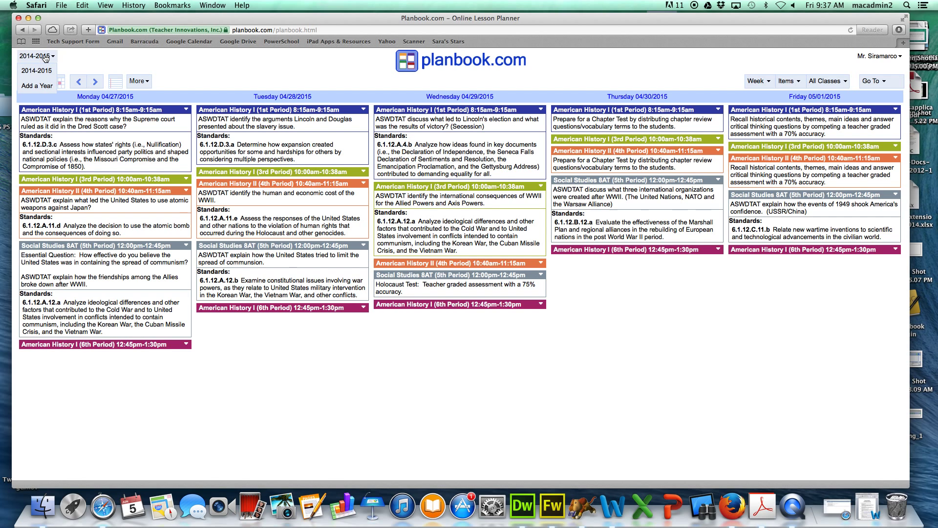